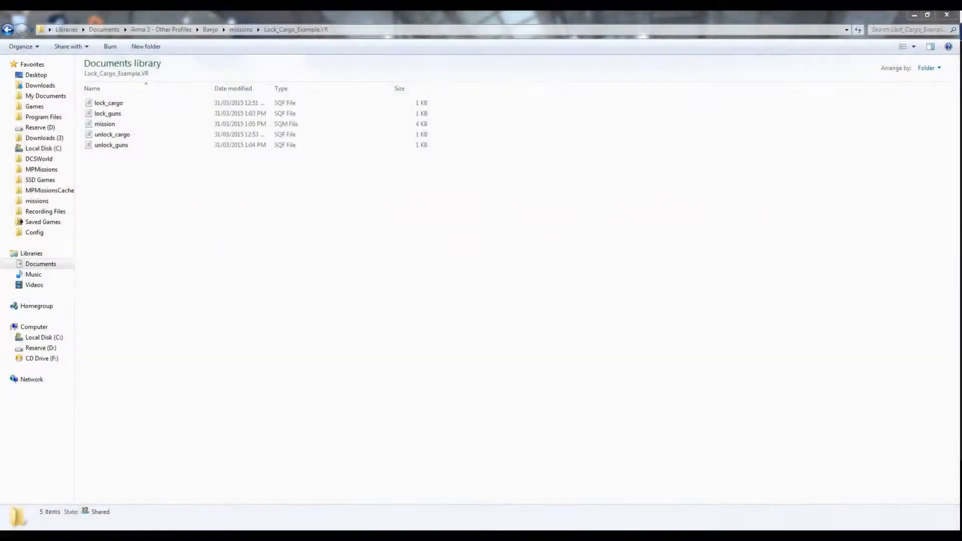
# Review the lock_cargo script in Notepad from the mission folder
pyautogui.click(109, 102)
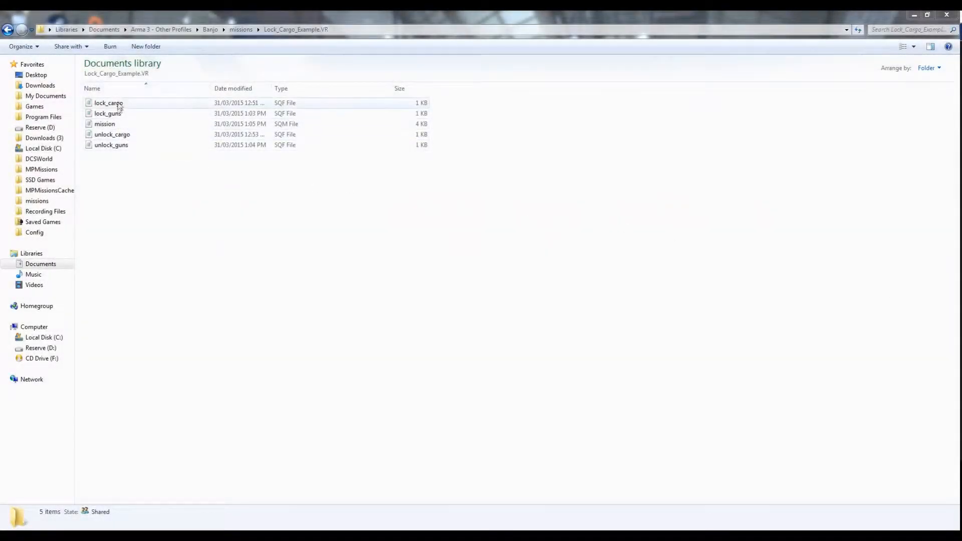
pyautogui.doubleClick(109, 102)
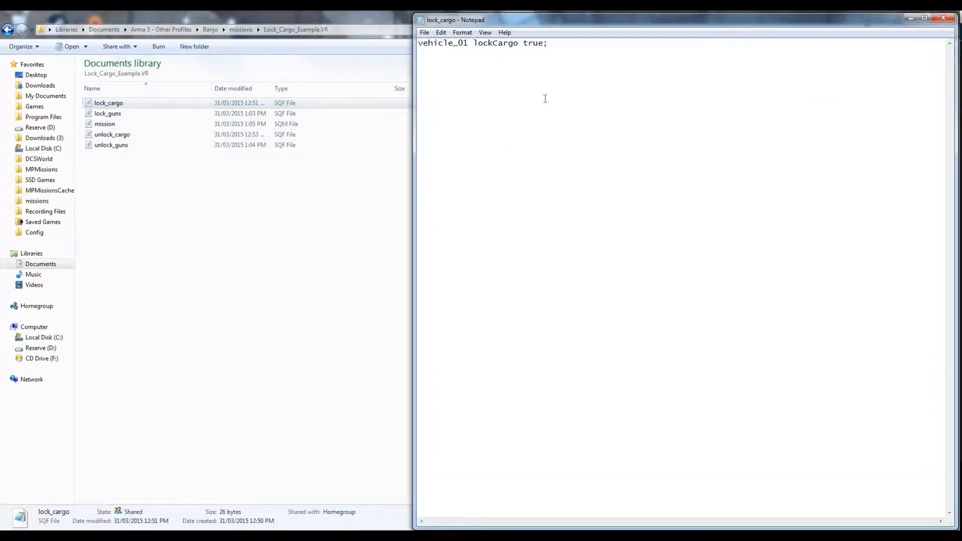
pyautogui.doubleClick(441, 43)
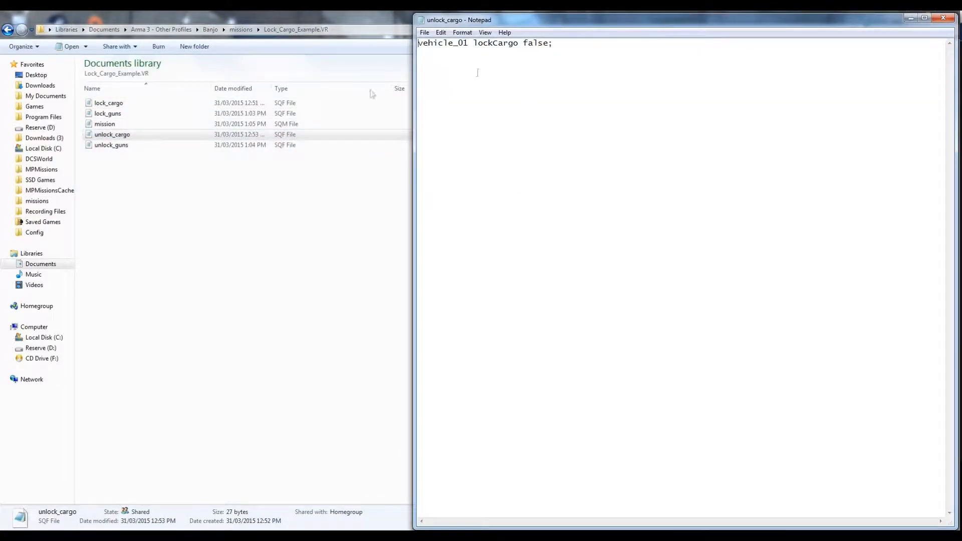
# Review the unlock_cargo and unlock_guns scripts, ending on the two lockTurret false lines
pyautogui.click(111, 144)
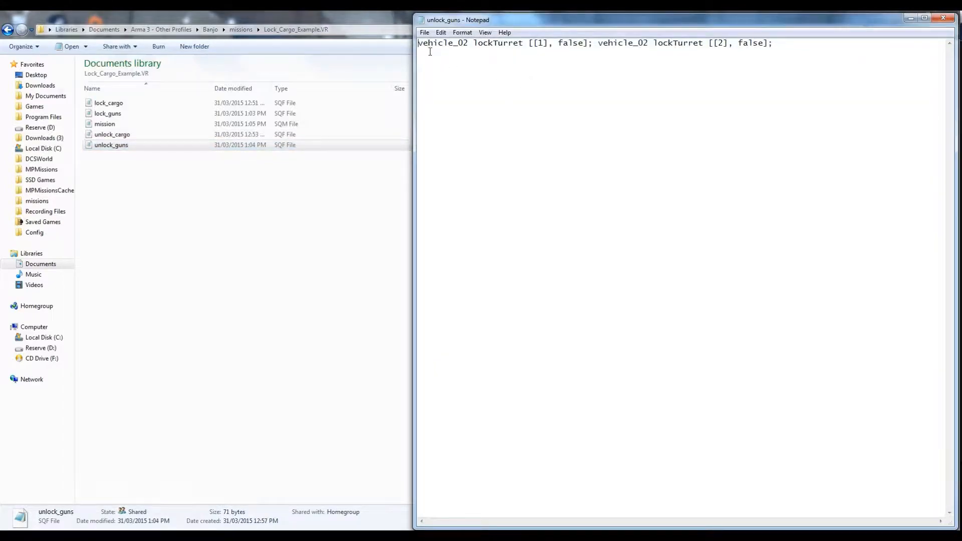
pyautogui.doubleClick(541, 43)
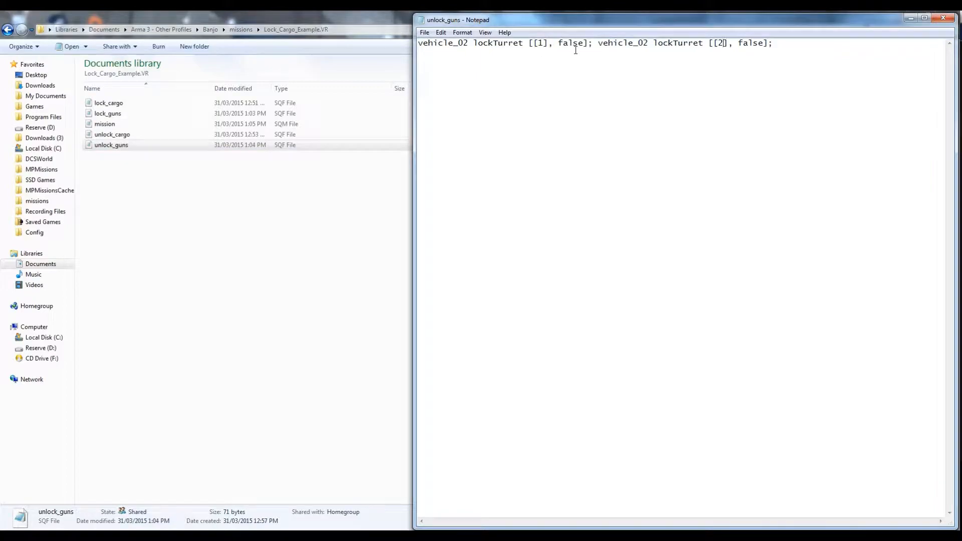
pyautogui.click(111, 144)
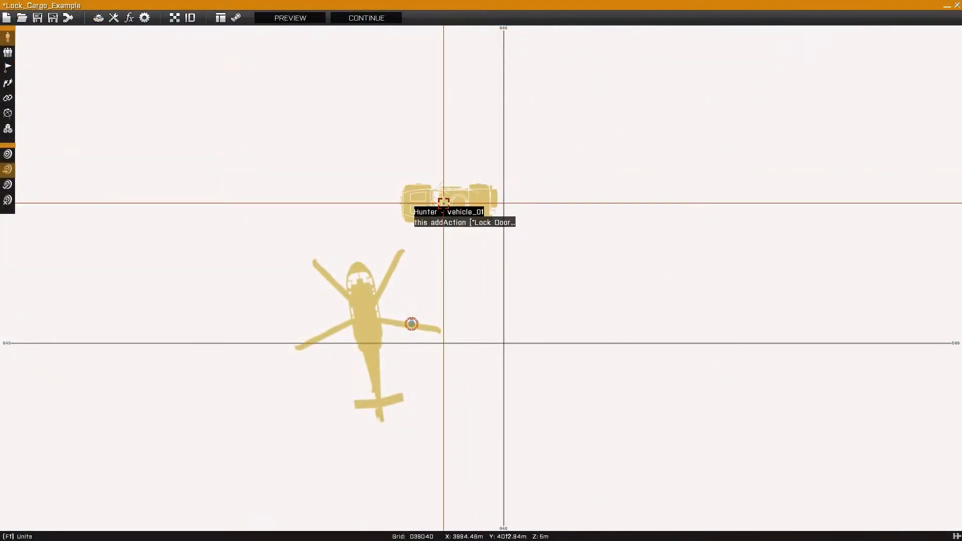
# Check the Hunter's init adds Lock Doors and Unlock Doors actions via lock_cargo.sqf, then return to the map
pyautogui.doubleClick(435, 199)
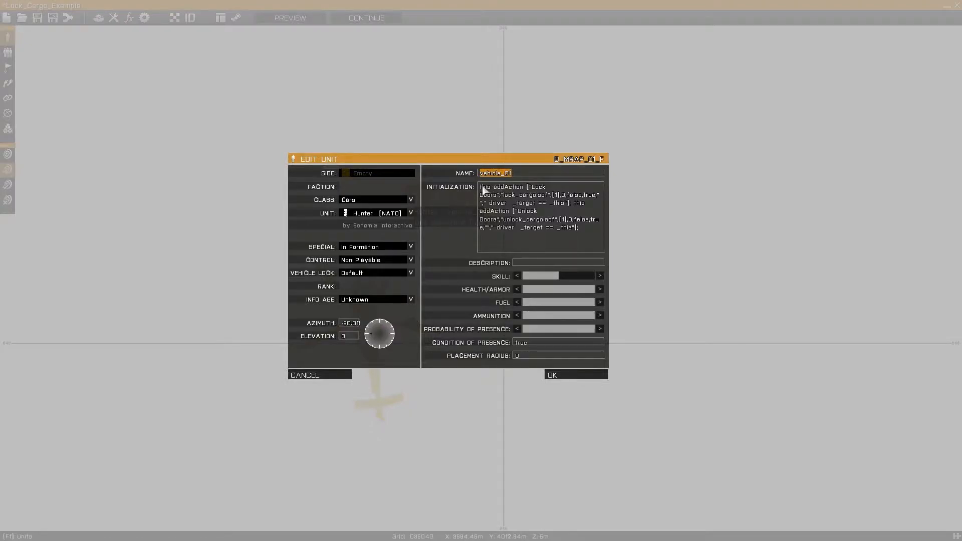
pyautogui.moveTo(480, 186); pyautogui.dragTo(564, 202)
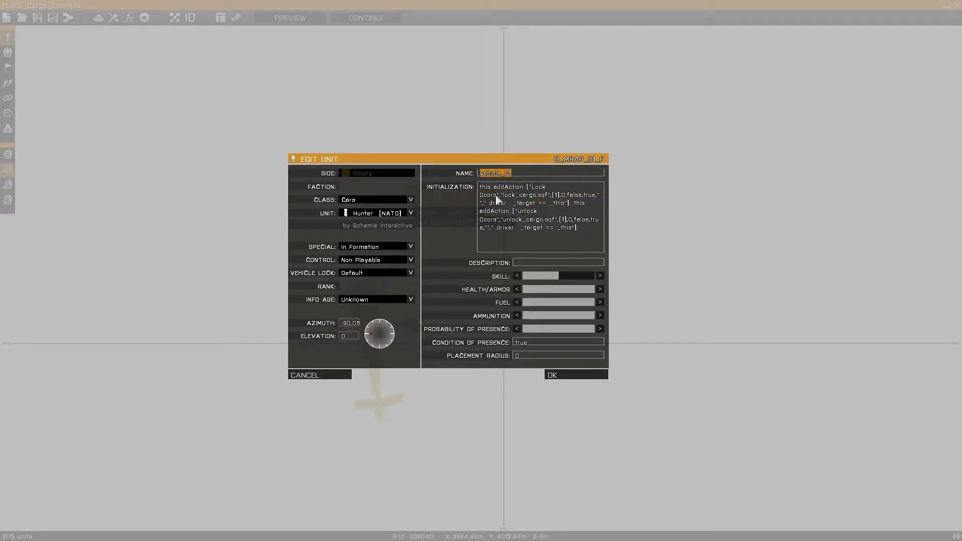
pyautogui.doubleClick(537, 186)
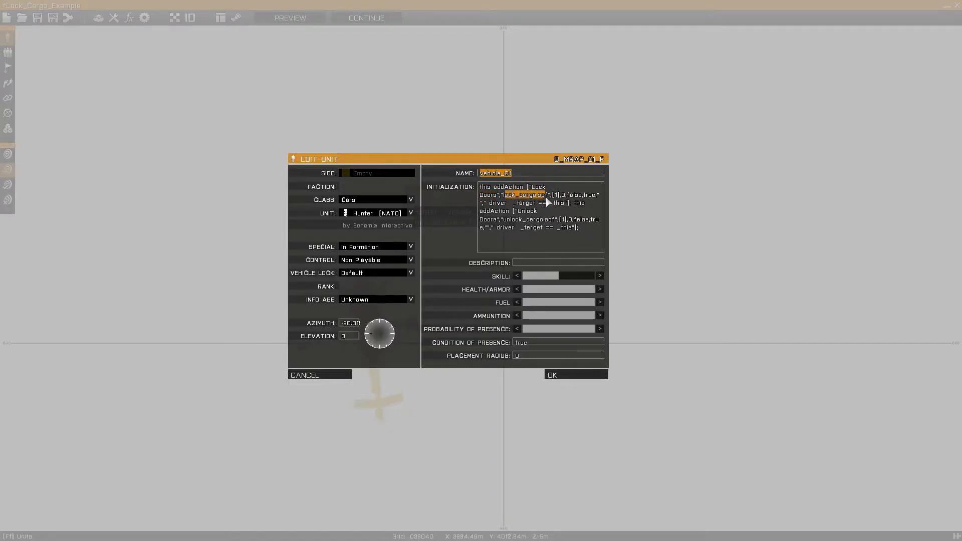
pyautogui.moveTo(565, 214)
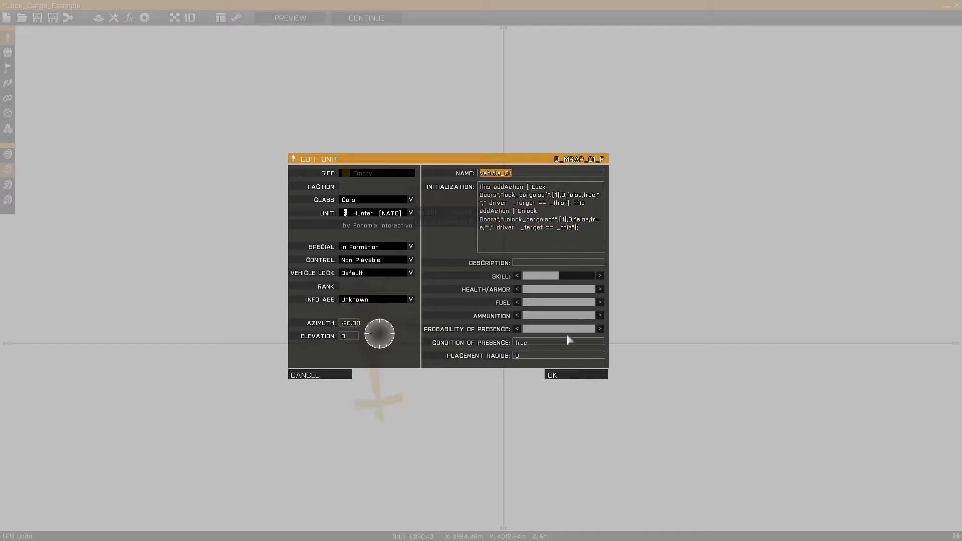
pyautogui.click(550, 375)
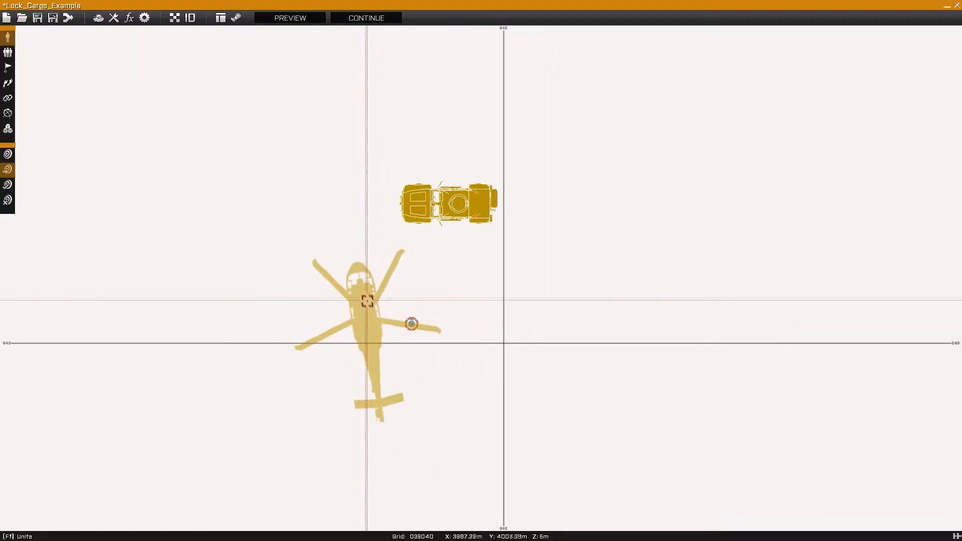
# Check the Ghost Hawk's init adds Lock Guns and Unlock Guns actions, then preview the mission
pyautogui.doubleClick(365, 301)
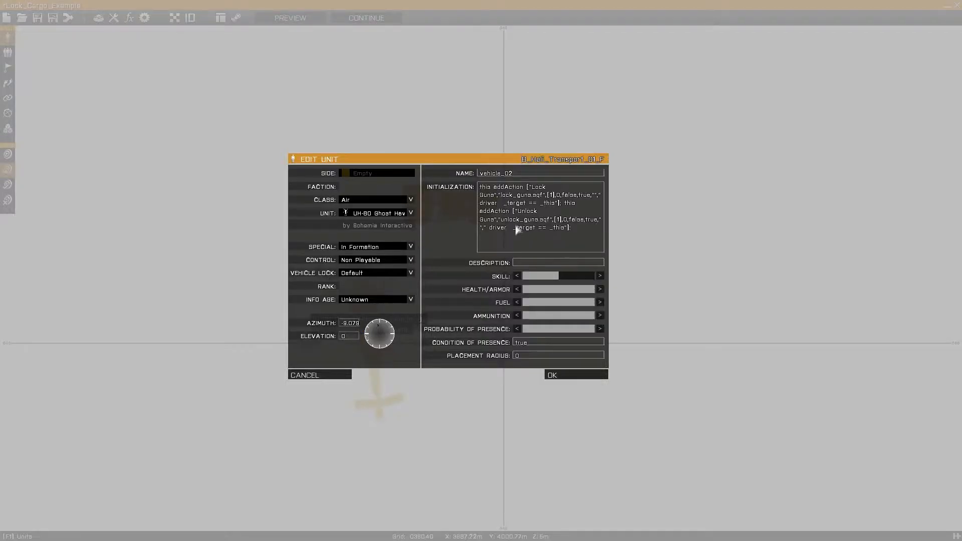
pyautogui.tripleClick(495, 173)
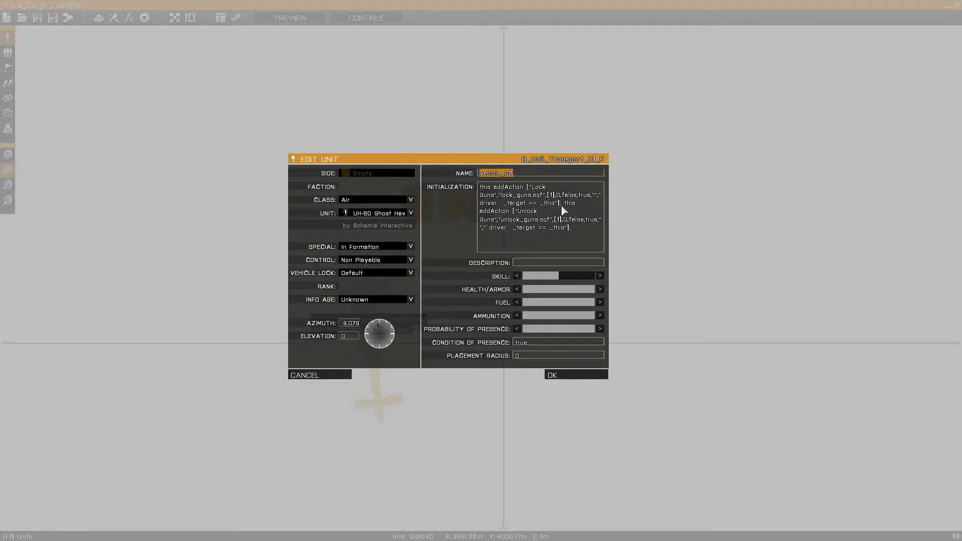
pyautogui.moveTo(480, 187); pyautogui.dragTo(559, 203)
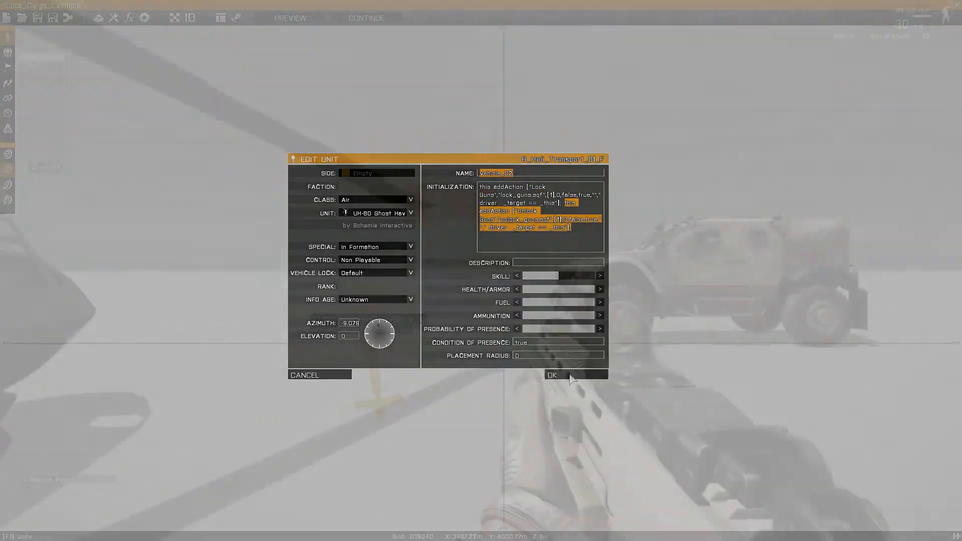
pyautogui.click(551, 373)
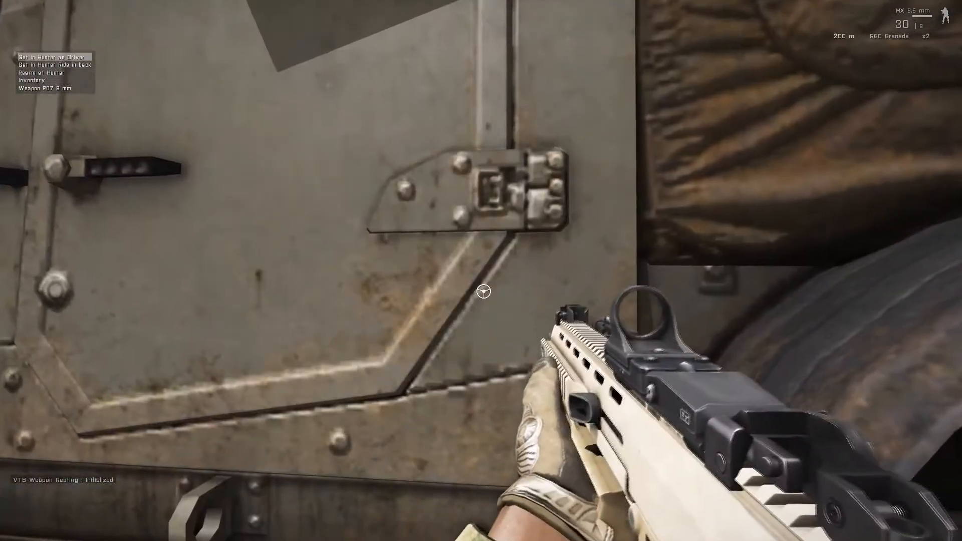
# Get in the Hunter as driver so Lock Doors and Unlock Doors appear
pyautogui.click(50, 56)
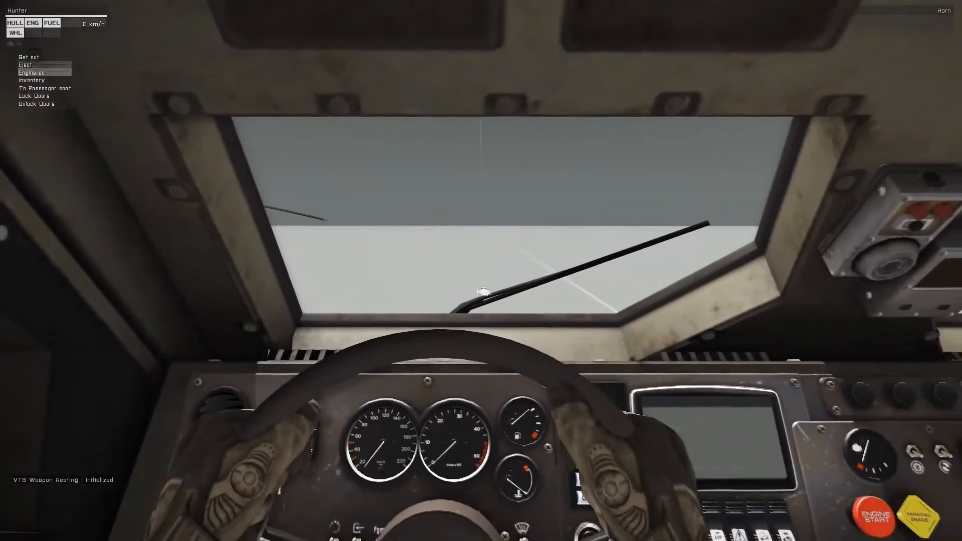
pyautogui.moveTo(36, 103)
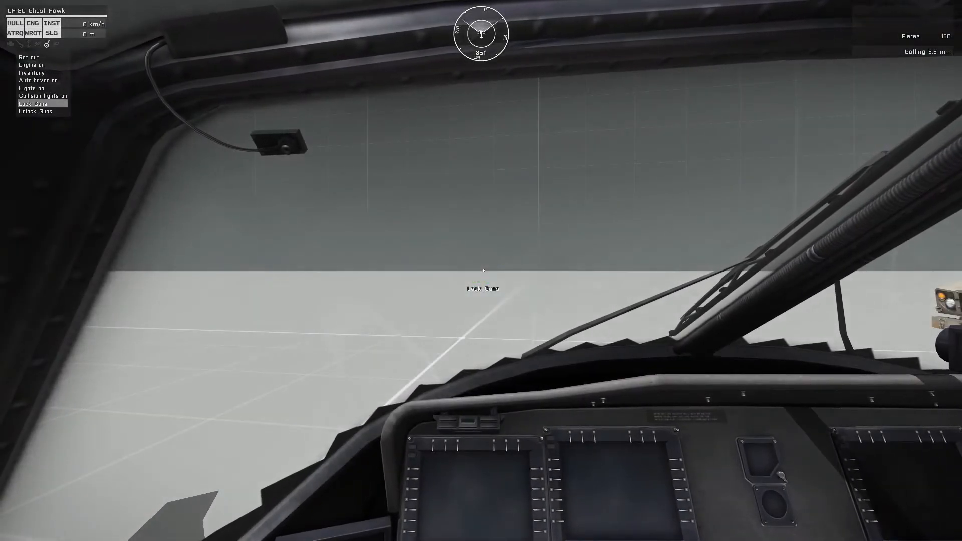
# Trigger Lock Guns from the Ghost Hawk's pilot seat, then get out on foot
pyautogui.click(28, 56)
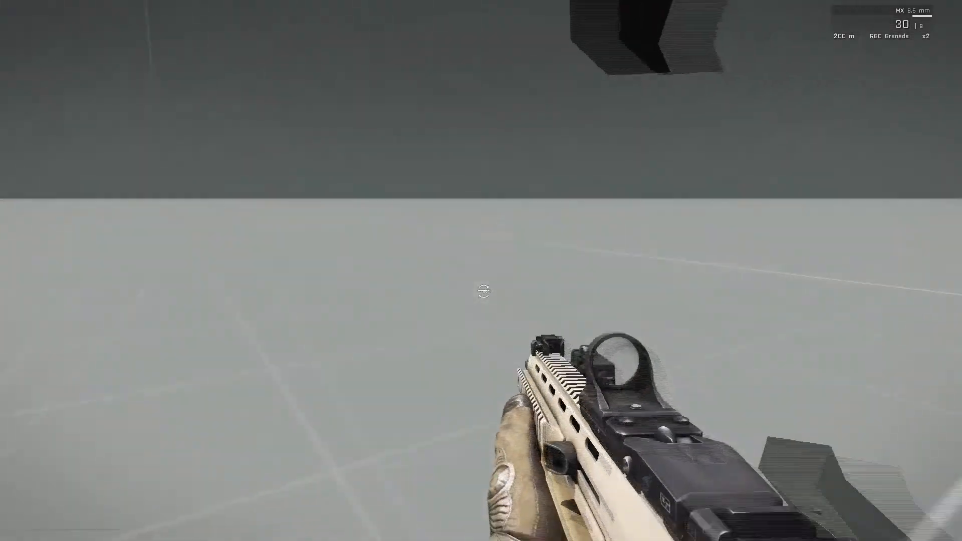